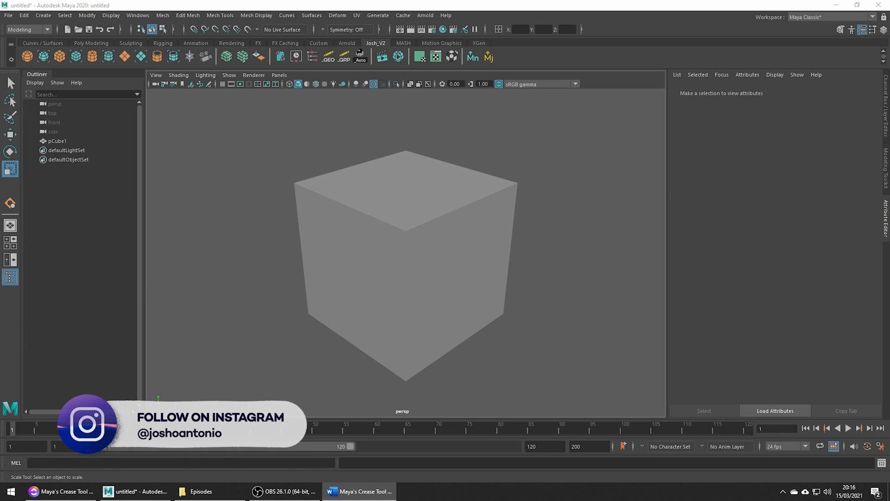
- Select pCube1 in the viewport and display it in its unsmoothed original form
{"action": "left_click", "coordinate": [405, 256]}
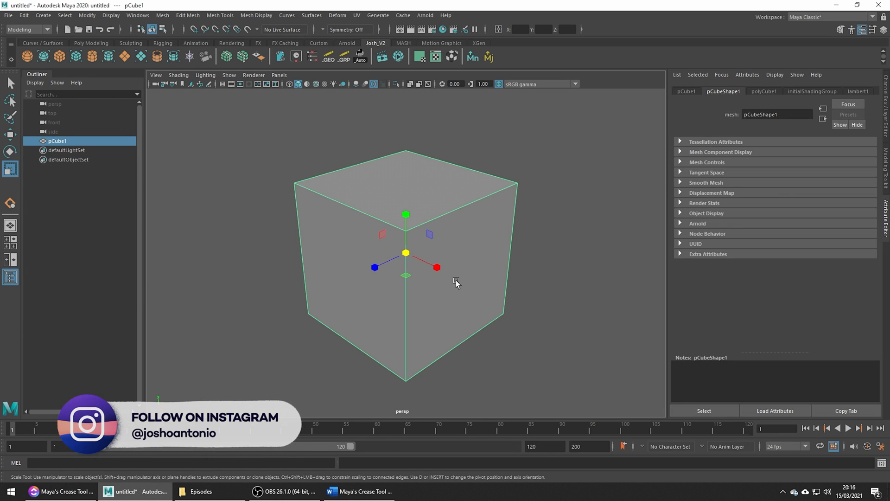
{"action": "key", "text": "3"}
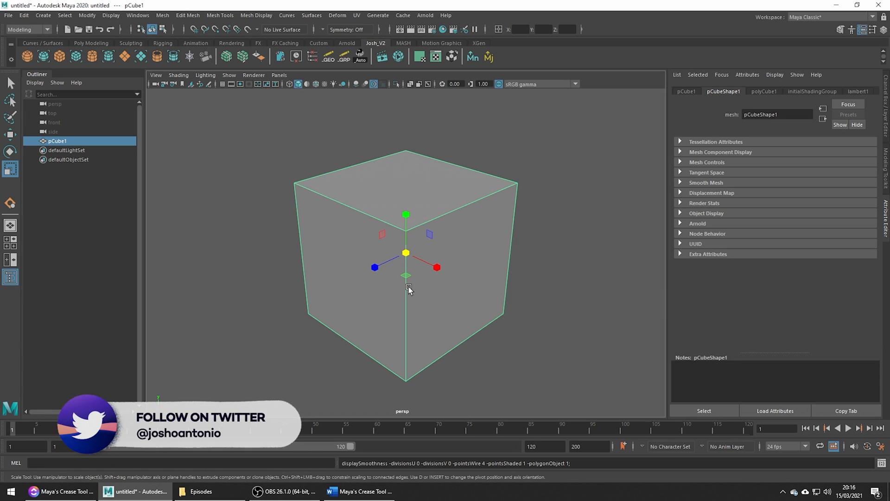
{"action": "mouse_move", "coordinate": [476, 261]}
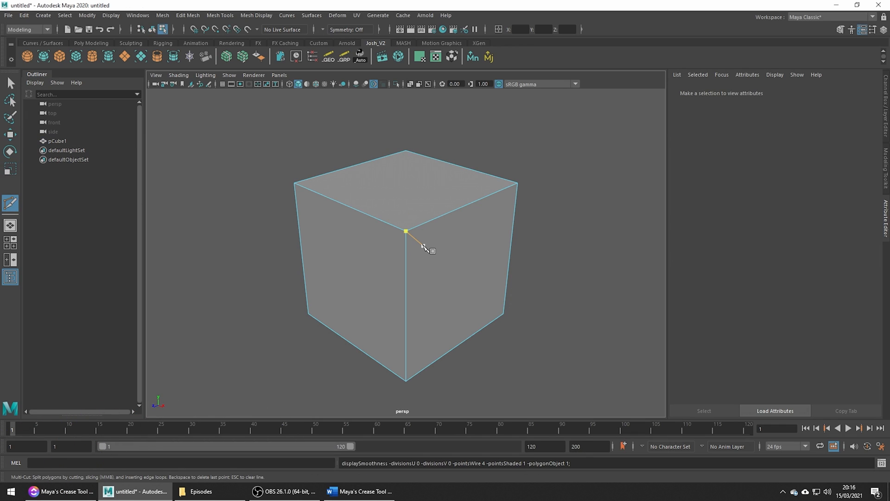
- Cut a support edge loop near the cube's top edge and check it under smooth preview from several angles
{"action": "left_click", "coordinate": [407, 231]}
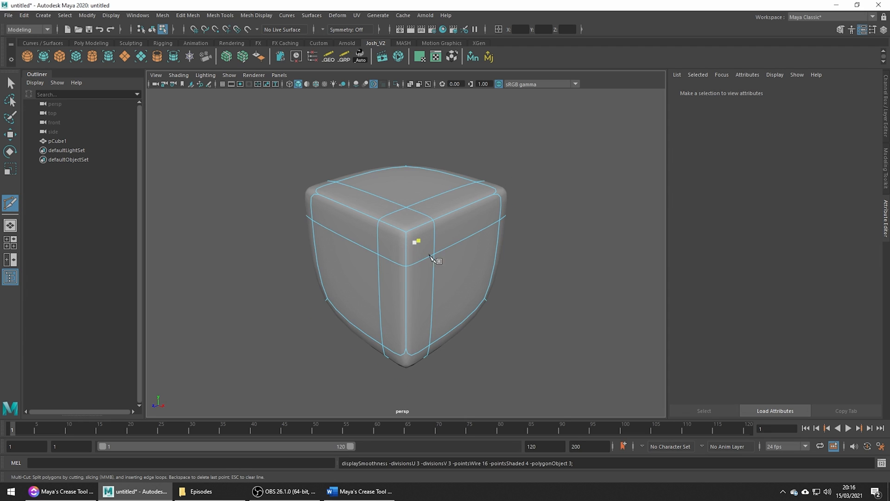
{"action": "left_click_drag", "start_coordinate": [431, 259], "coordinate": [380, 256]}
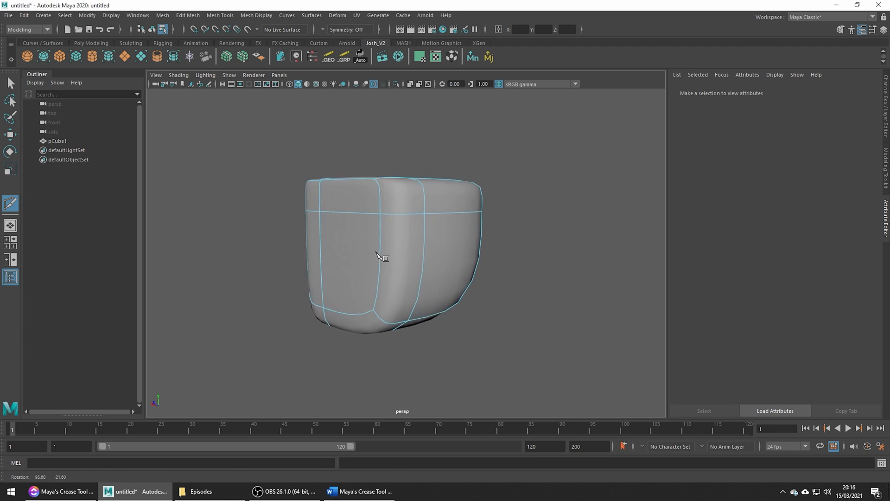
{"action": "left_click_drag", "start_coordinate": [378, 256], "coordinate": [483, 268]}
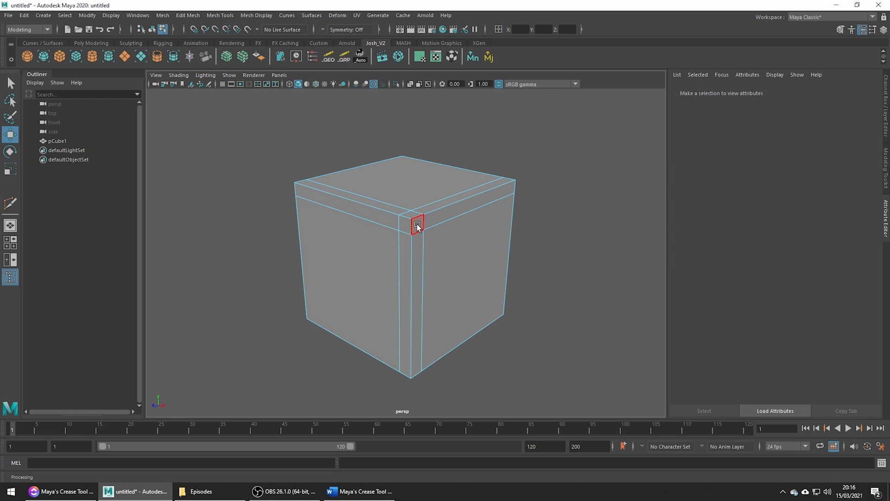
- Remove the inserted support loops and select all twelve edges of the plain cube
{"action": "left_click", "coordinate": [417, 221]}
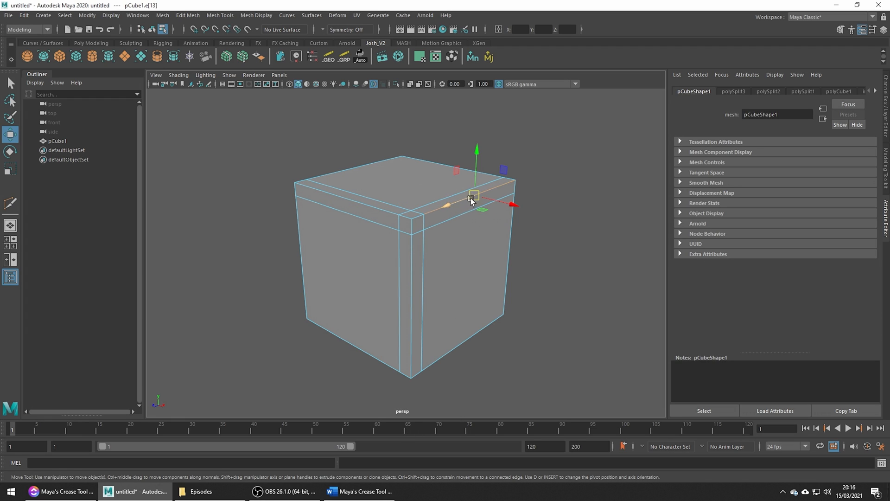
{"action": "left_click_drag", "start_coordinate": [471, 197], "coordinate": [500, 196]}
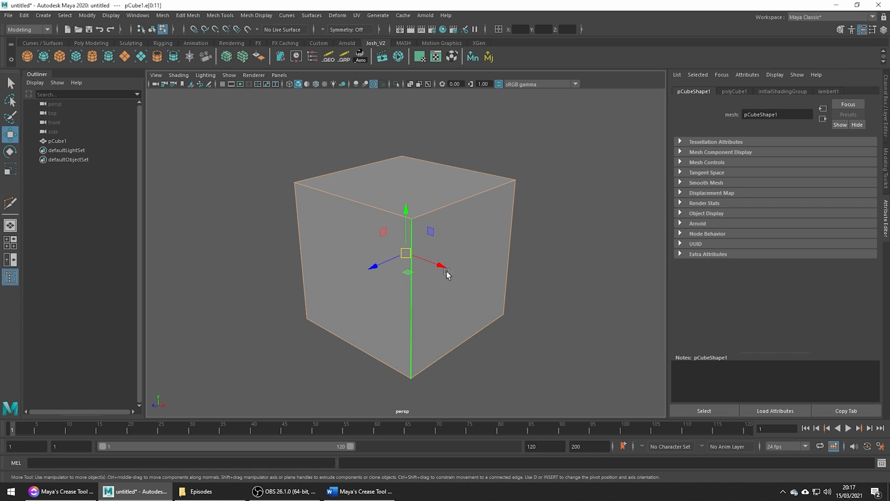
- Start the Crease Tool from Mesh Tools with its Tool Settings open for the selected edges
{"action": "left_click", "coordinate": [220, 15]}
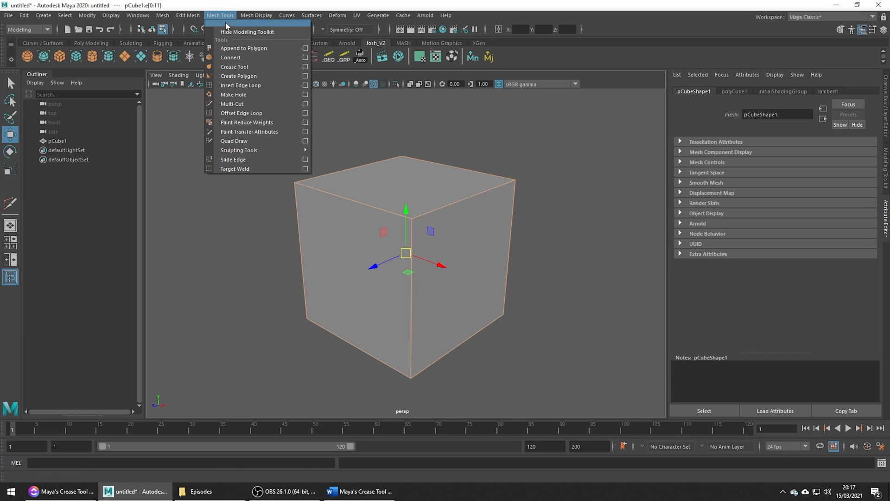
{"action": "mouse_move", "coordinate": [270, 67]}
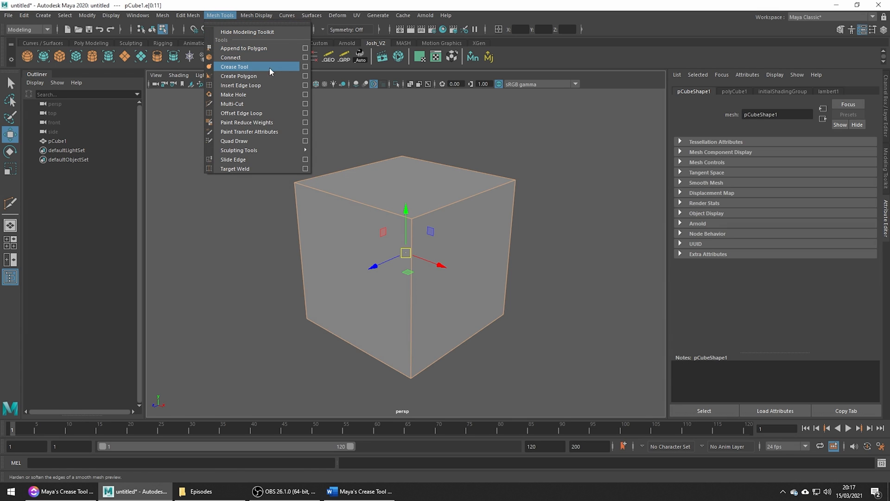
{"action": "left_click", "coordinate": [234, 67]}
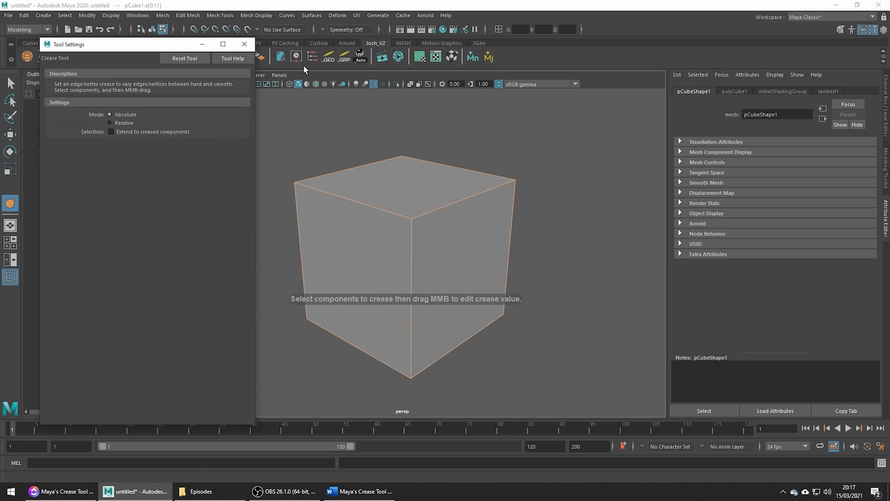
{"action": "mouse_move", "coordinate": [156, 191]}
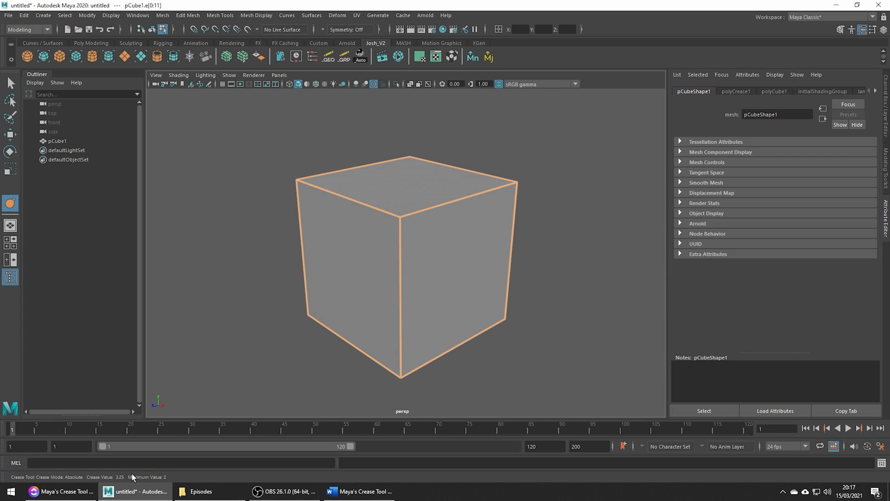
{"action": "mouse_move", "coordinate": [287, 427]}
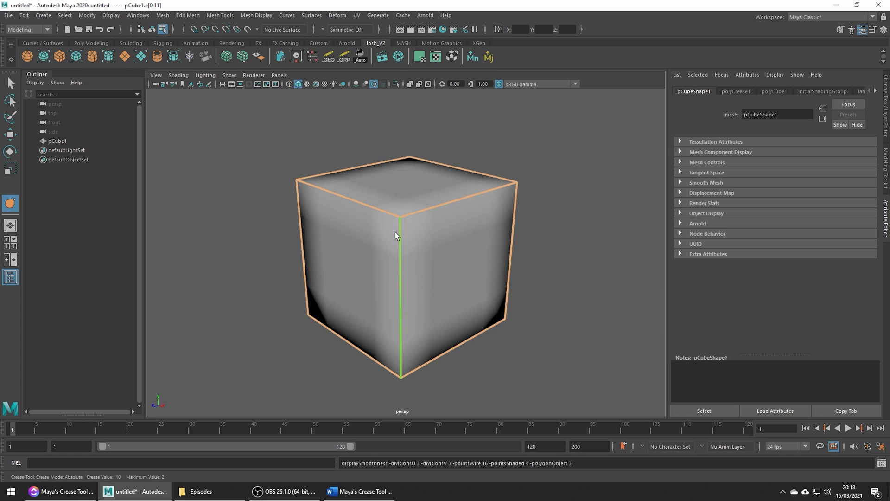
- Switch to the Move tool and bring up the cube's object/component marking menu
{"action": "left_click", "coordinate": [9, 134]}
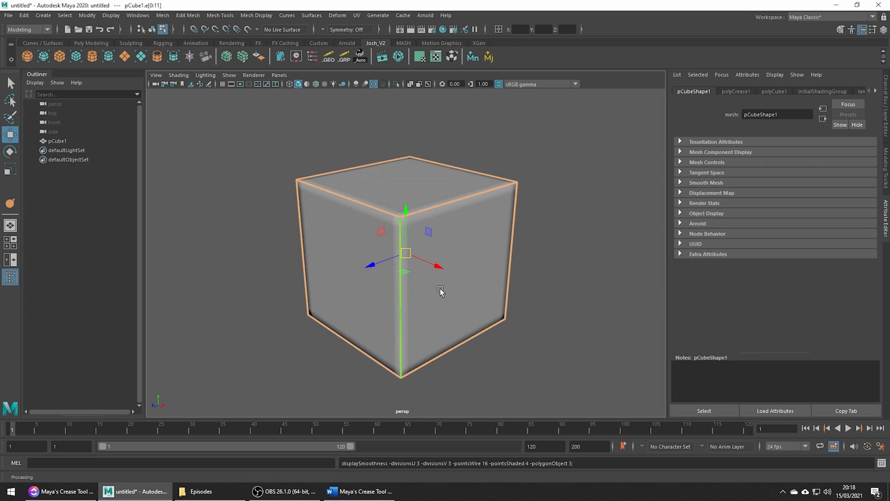
{"action": "right_click", "coordinate": [440, 292]}
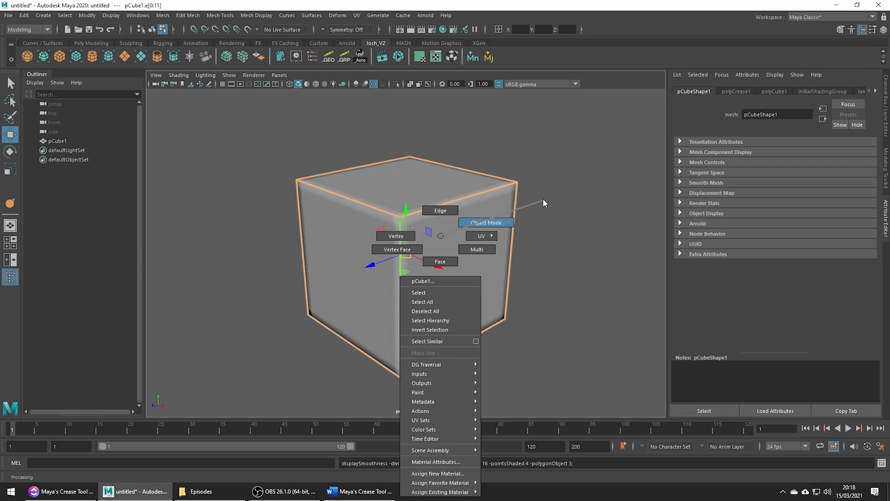